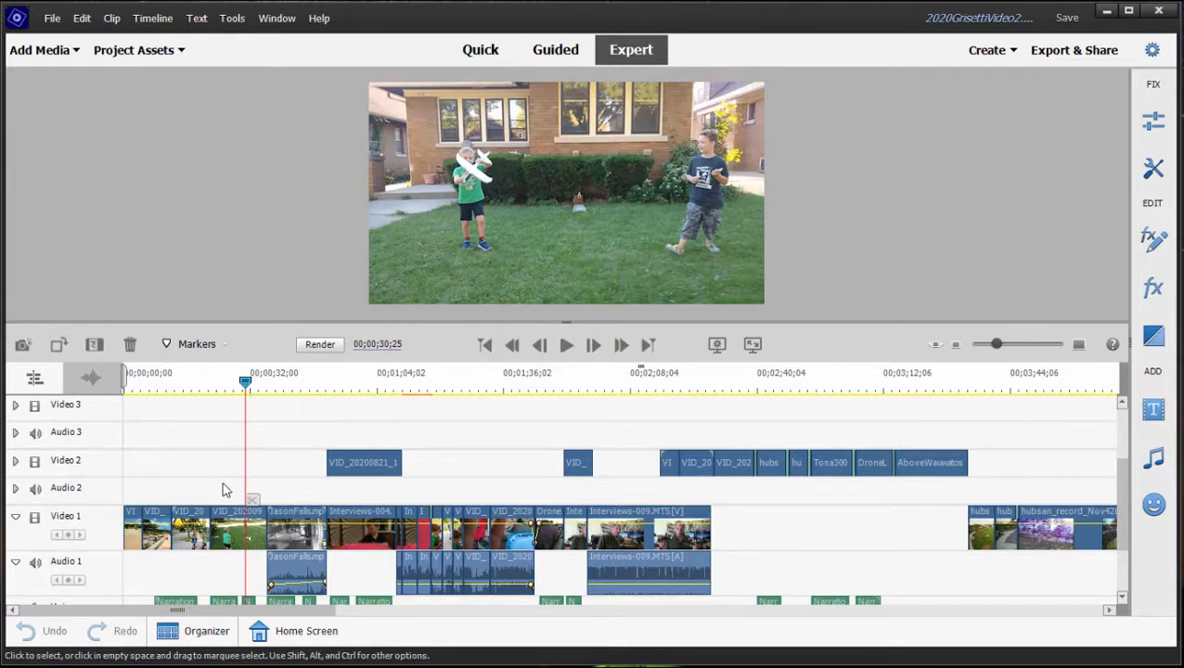
# Add a Default Text title over the backyard footage from the Text menu.
pyautogui.click(197, 18)
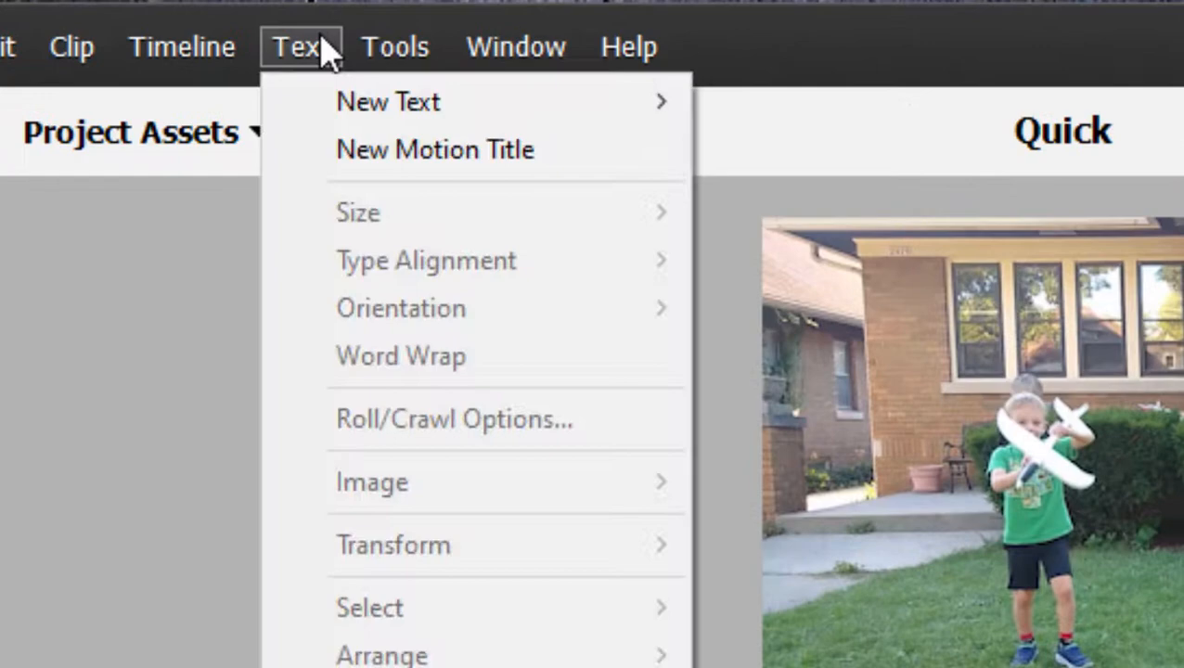
pyautogui.moveTo(388, 101)
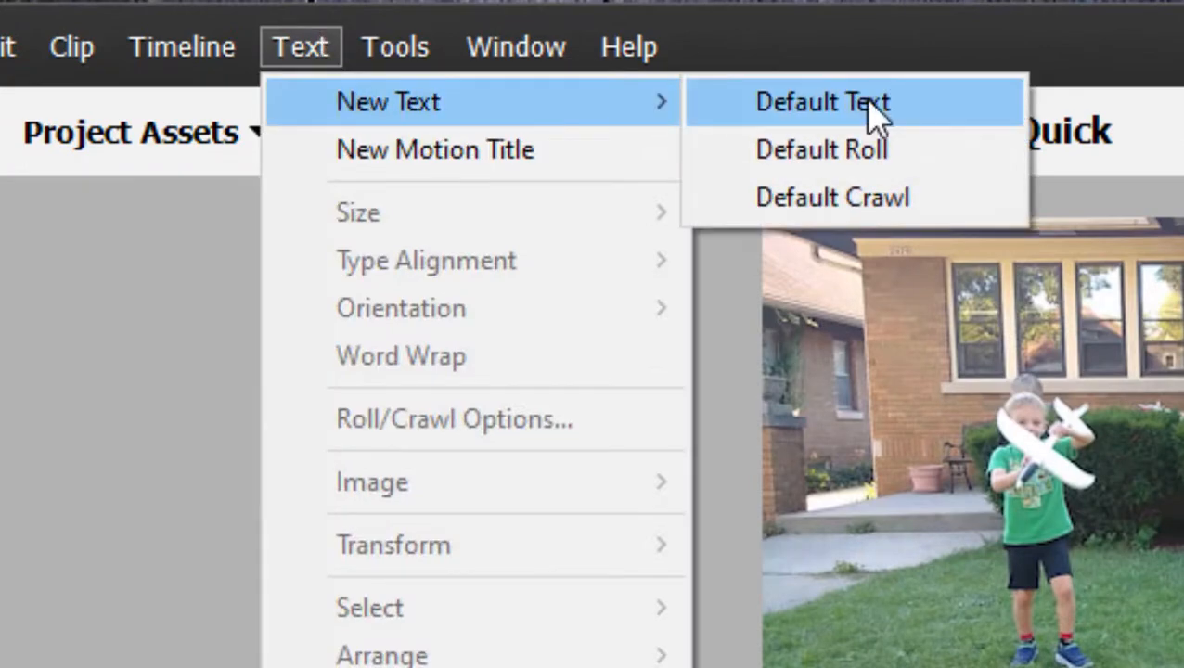
pyautogui.click(822, 100)
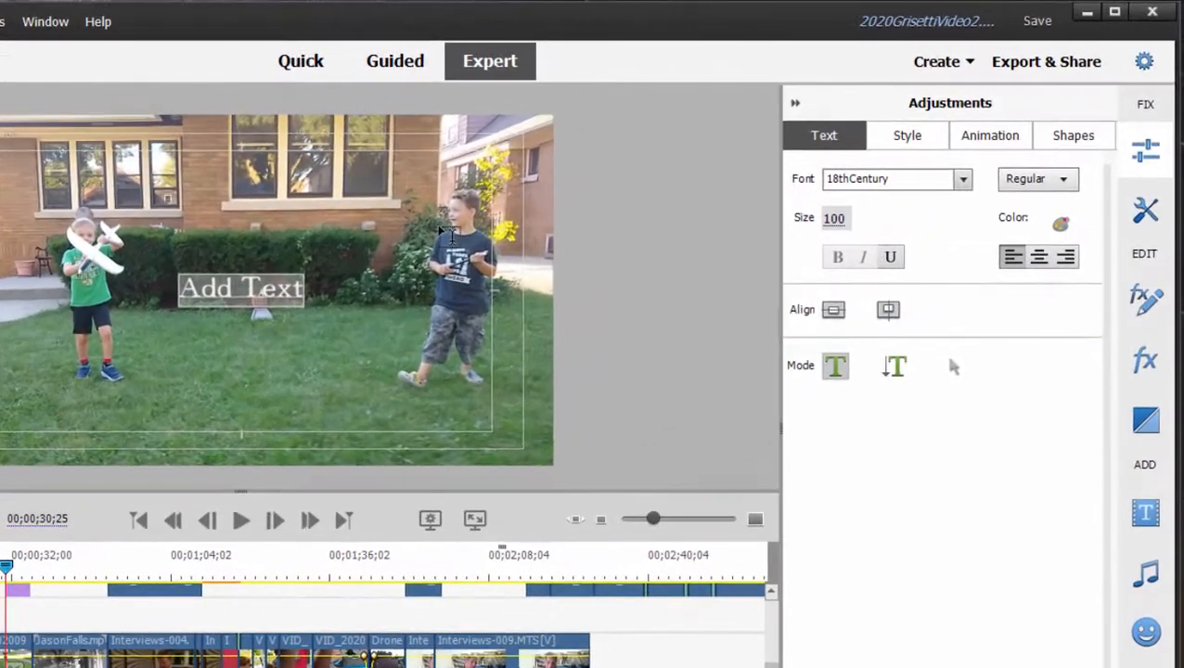
# Enter 'Summertime', colour it pale yellow, and raise the font size to 266.
pyautogui.write('Summertime')
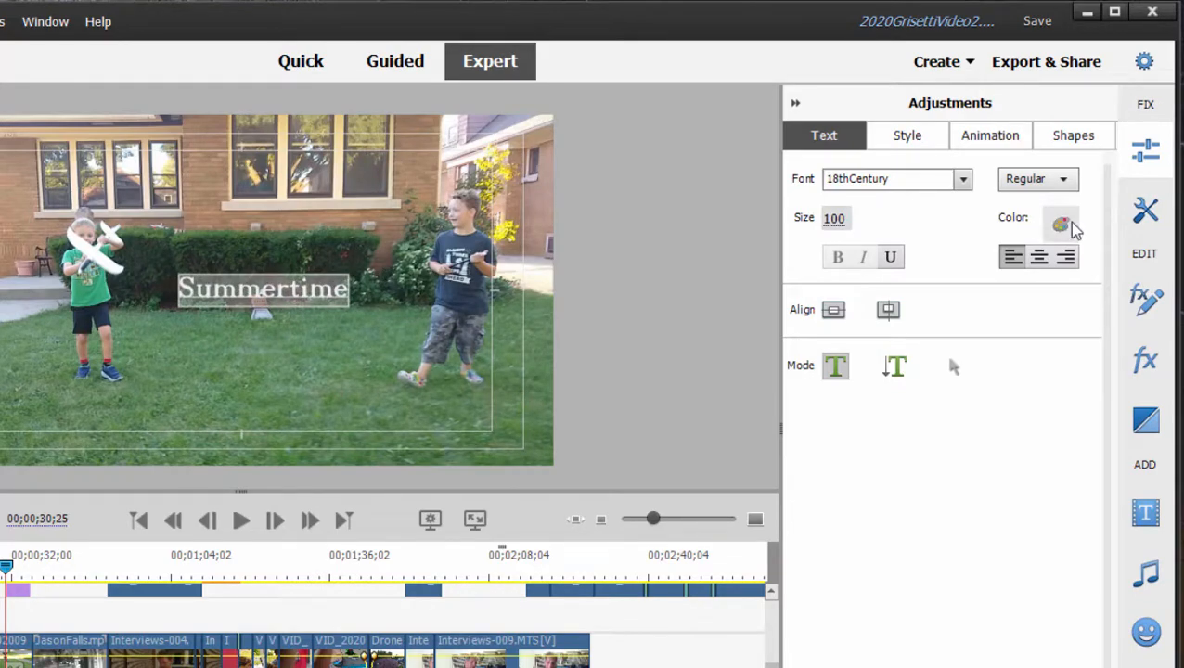
pyautogui.click(1062, 223)
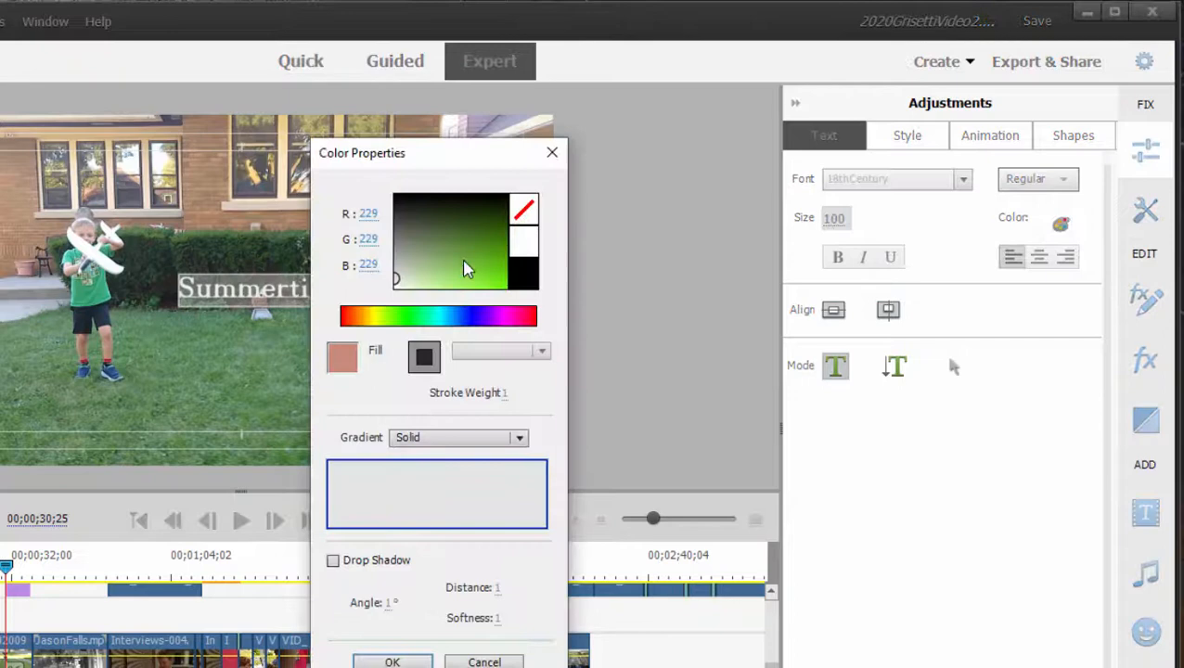
pyautogui.click(438, 278)
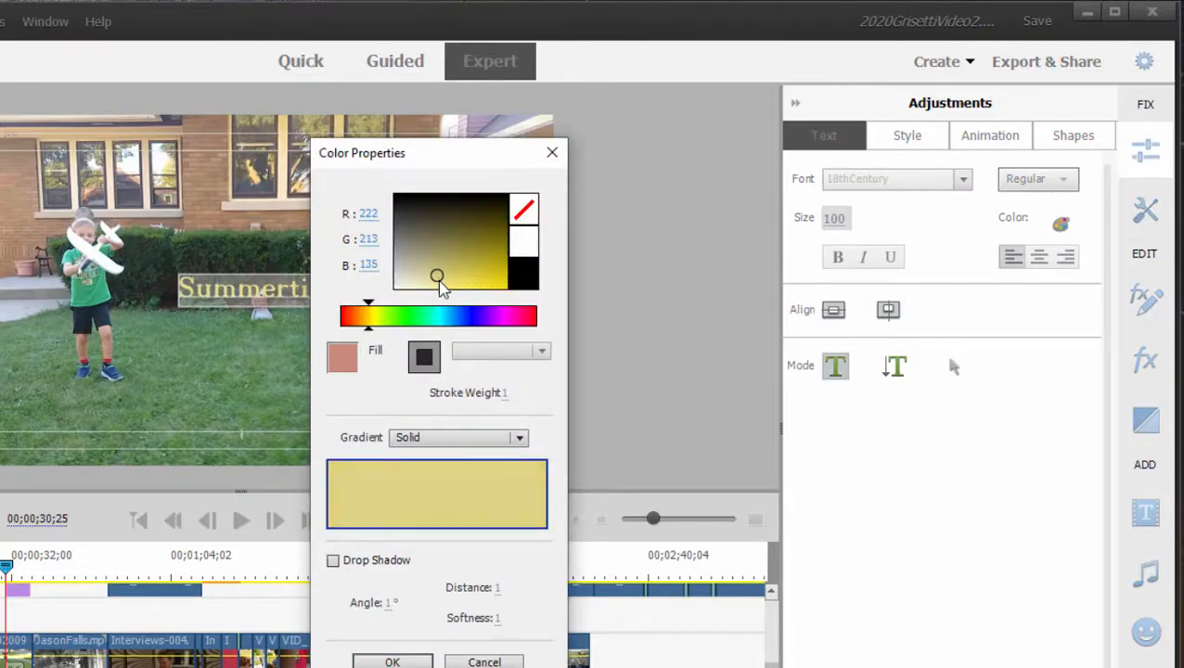
pyautogui.click(392, 661)
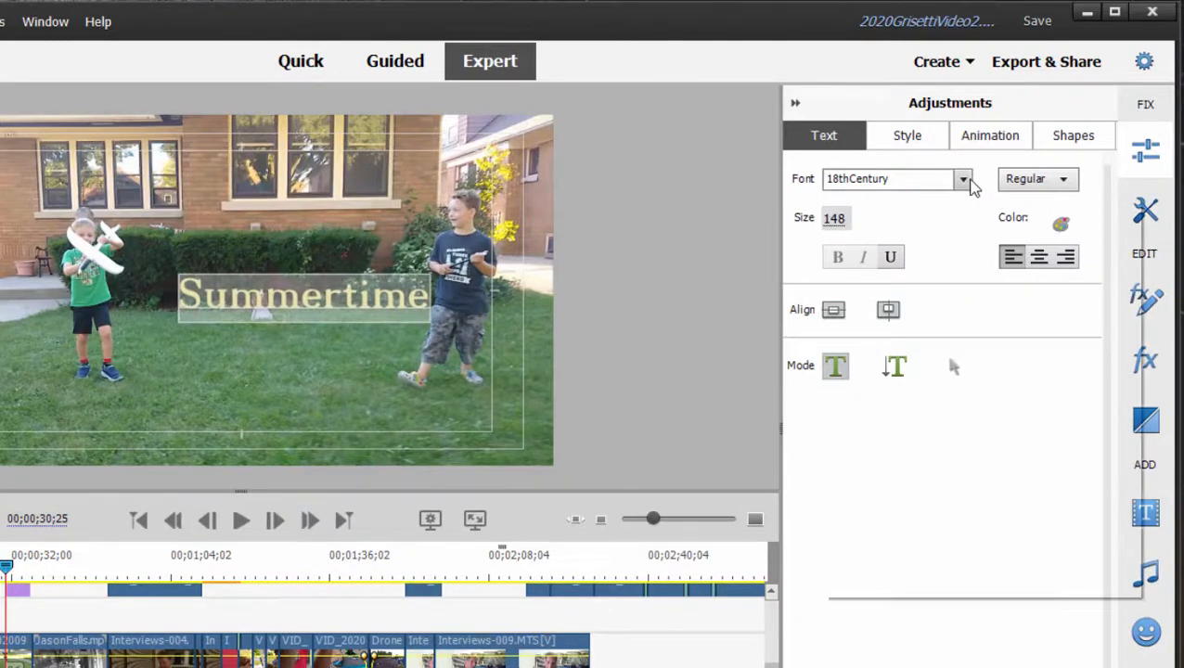
pyautogui.click(962, 178)
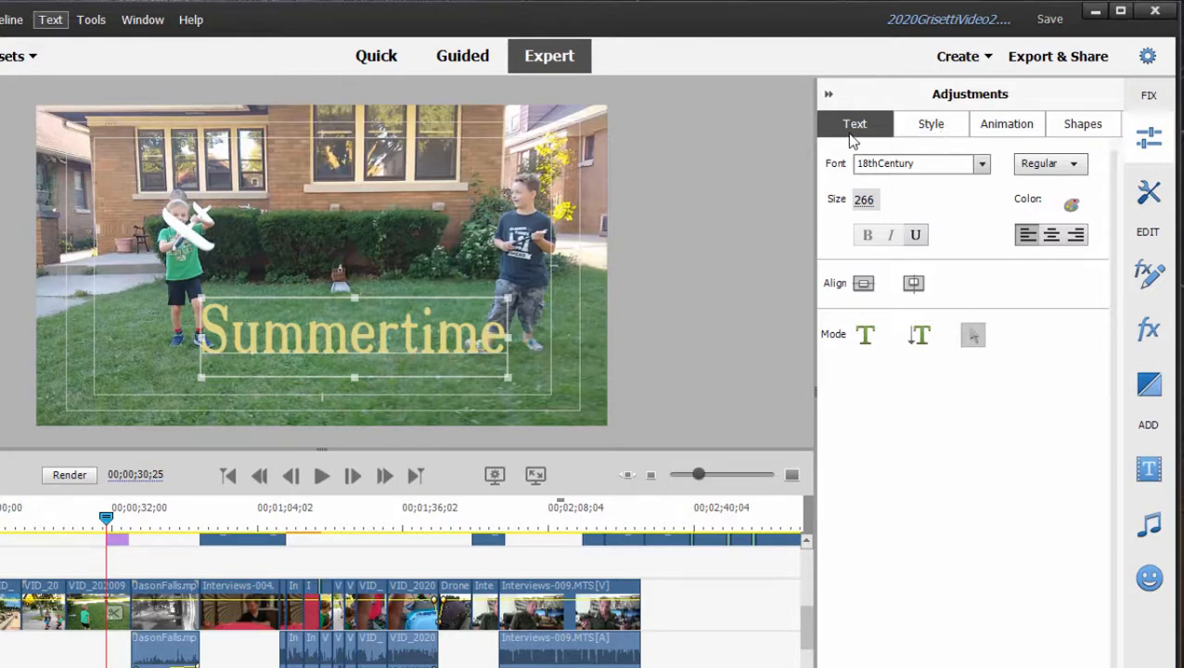
# Browse the title's Style, Animation and Shapes presets, then the Text menu's image options.
pyautogui.click(1006, 123)
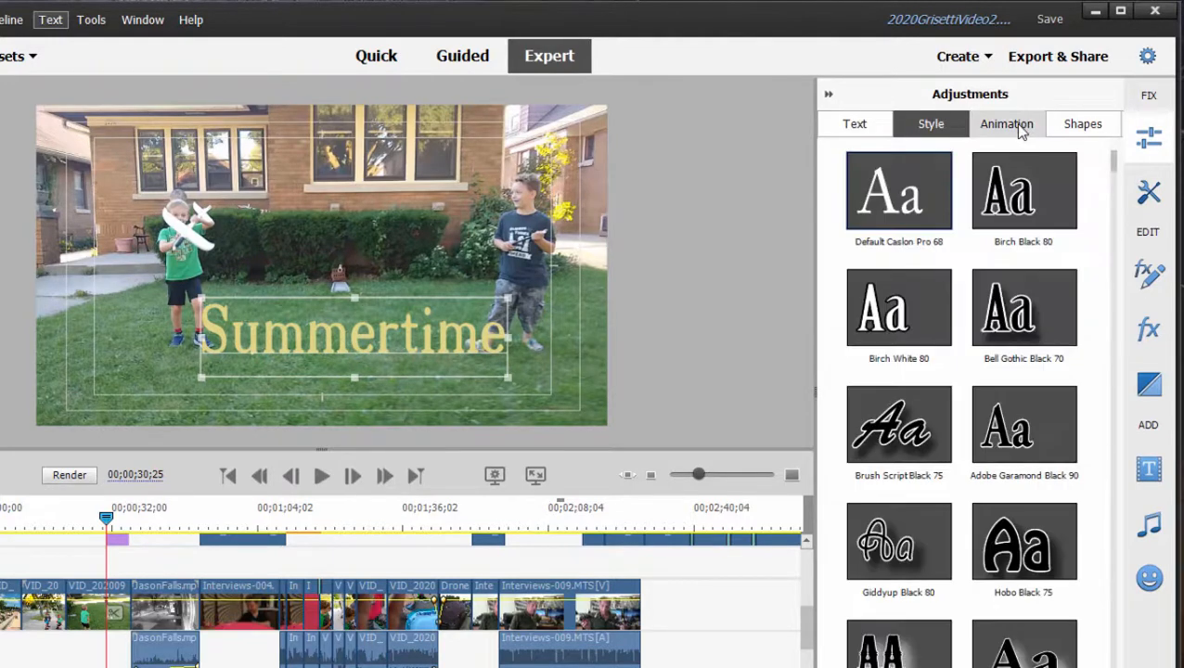
pyautogui.click(1006, 123)
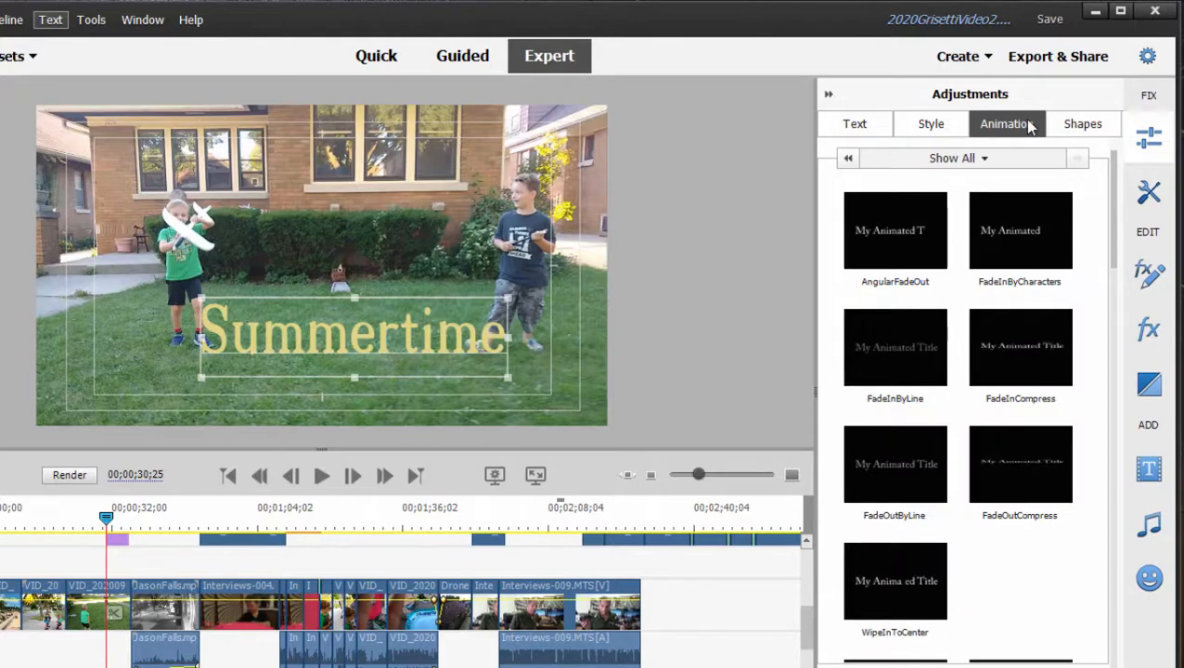
pyautogui.moveTo(1084, 122)
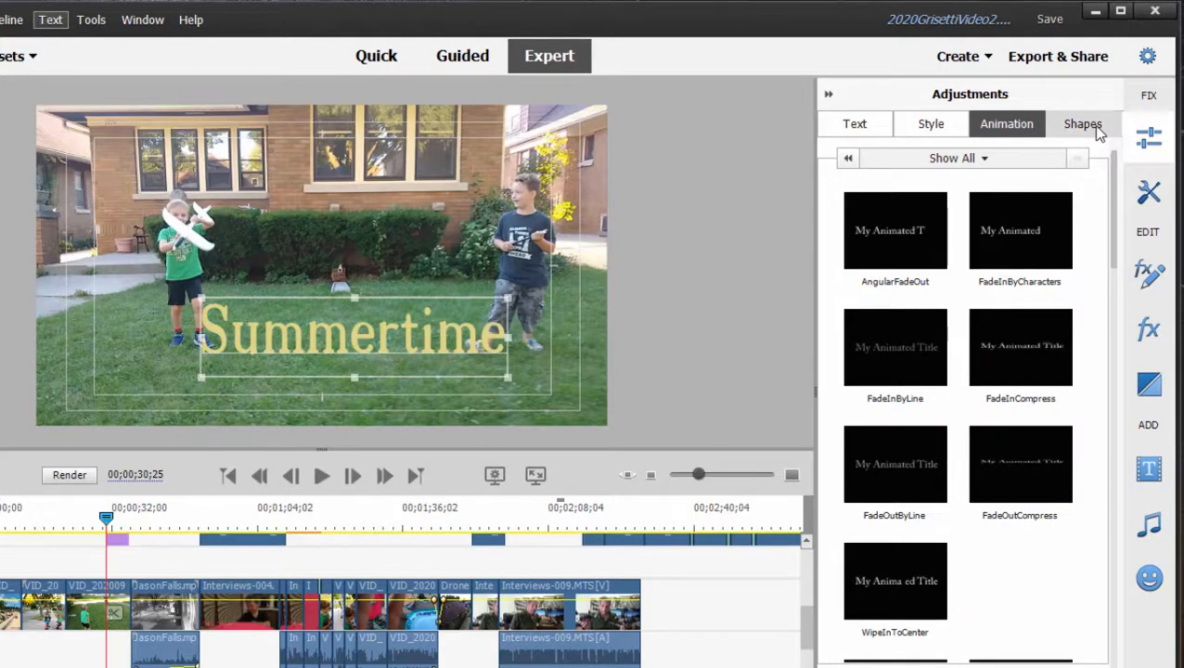
pyautogui.click(1084, 123)
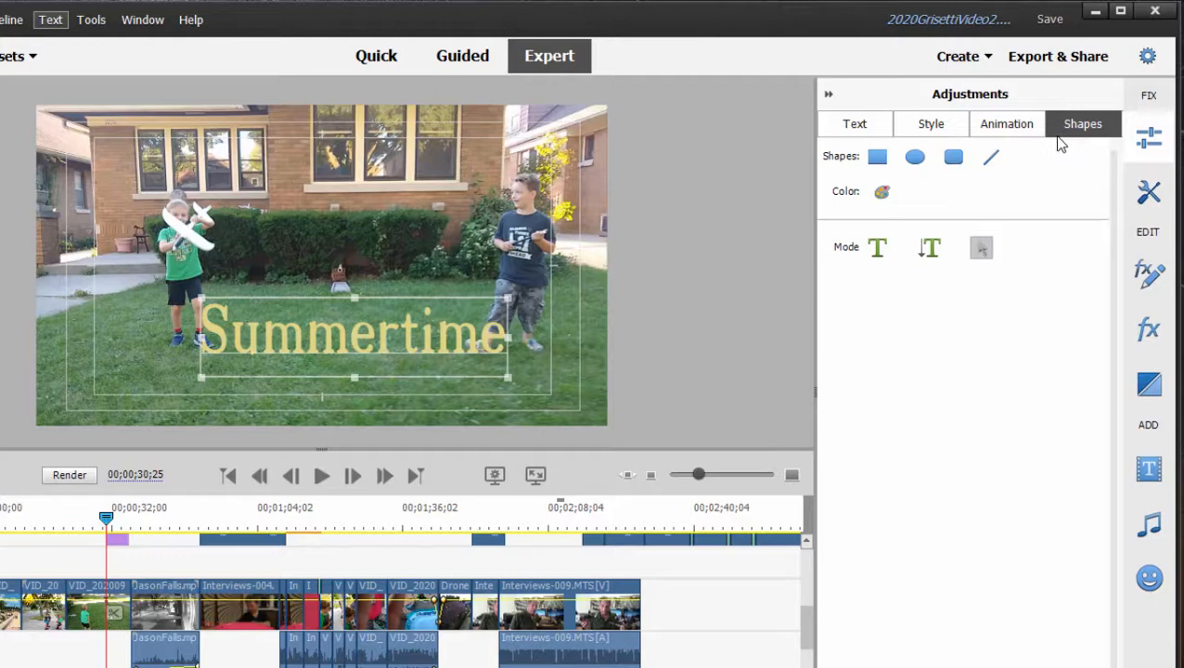
pyautogui.moveTo(740, 319)
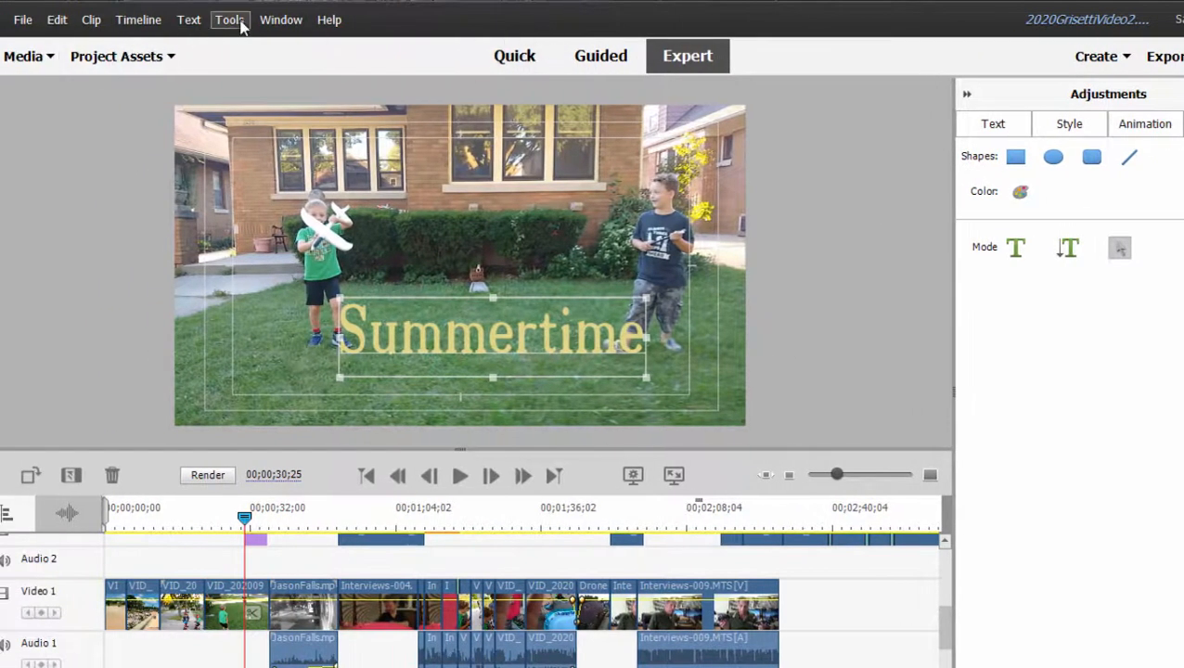
pyautogui.click(190, 19)
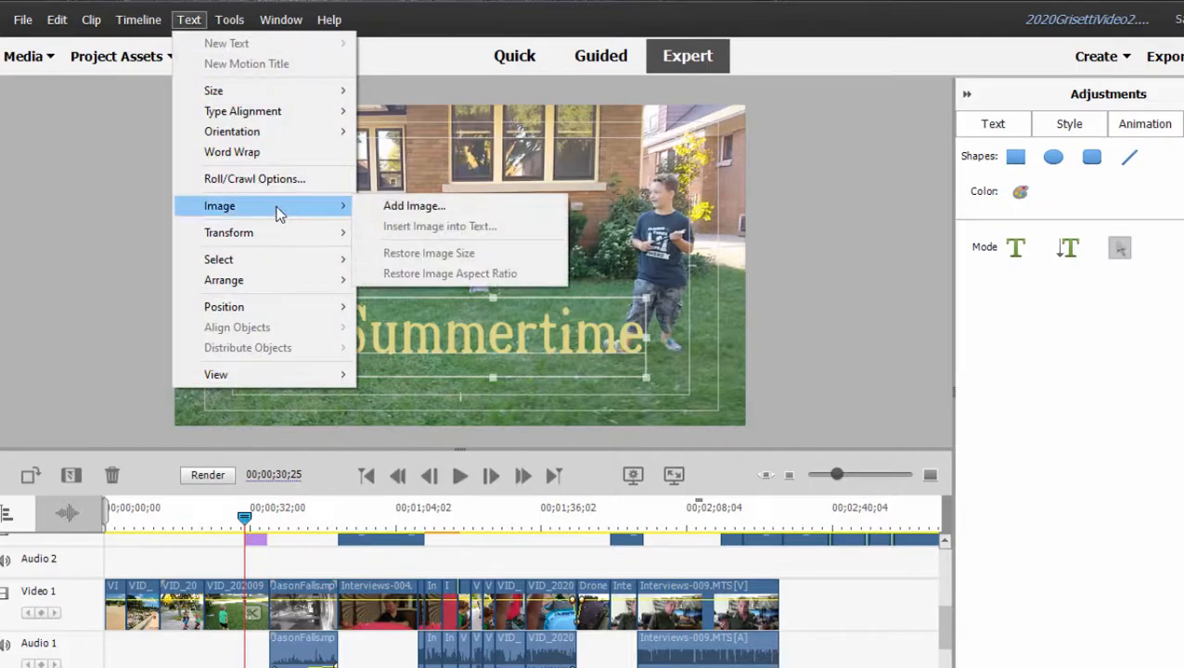
pyautogui.moveTo(294, 211)
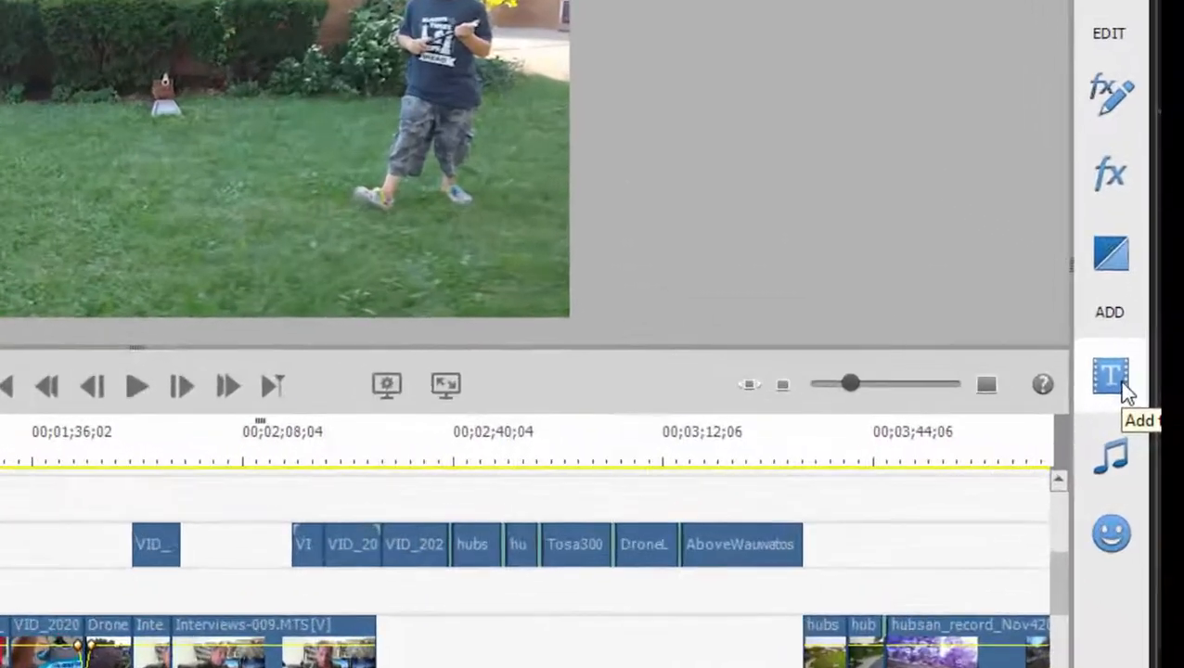
# Scroll through the Classic Titles - General templates such as Aquarium and Comicbook.
pyautogui.click(1109, 374)
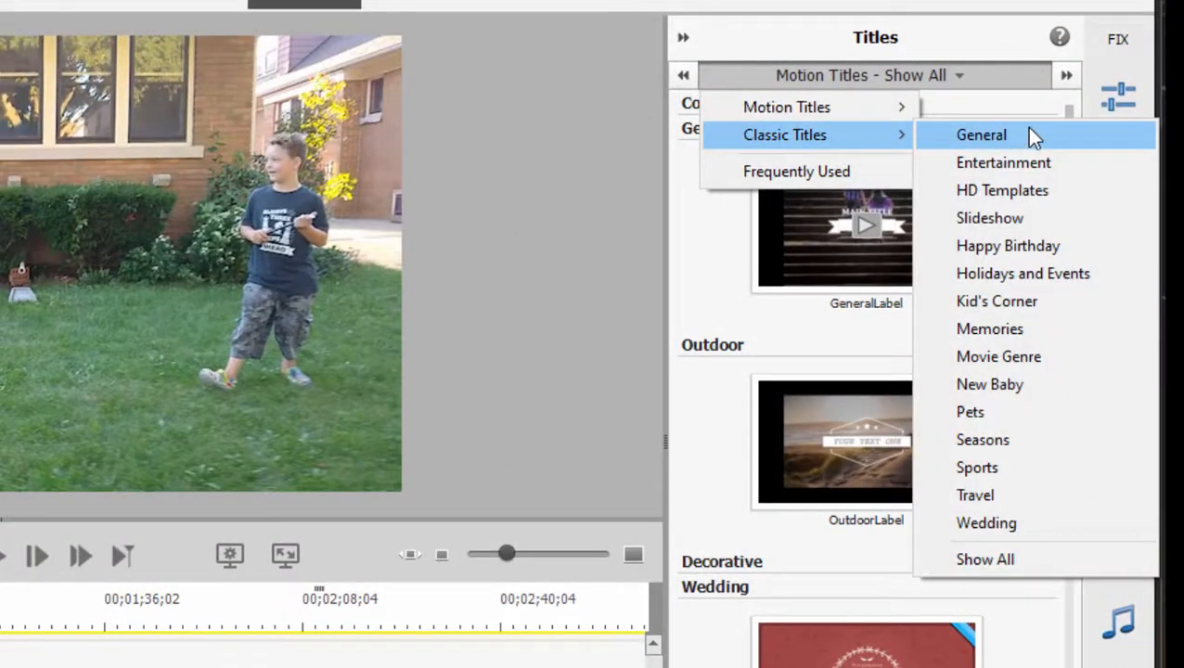
pyautogui.moveTo(1021, 300)
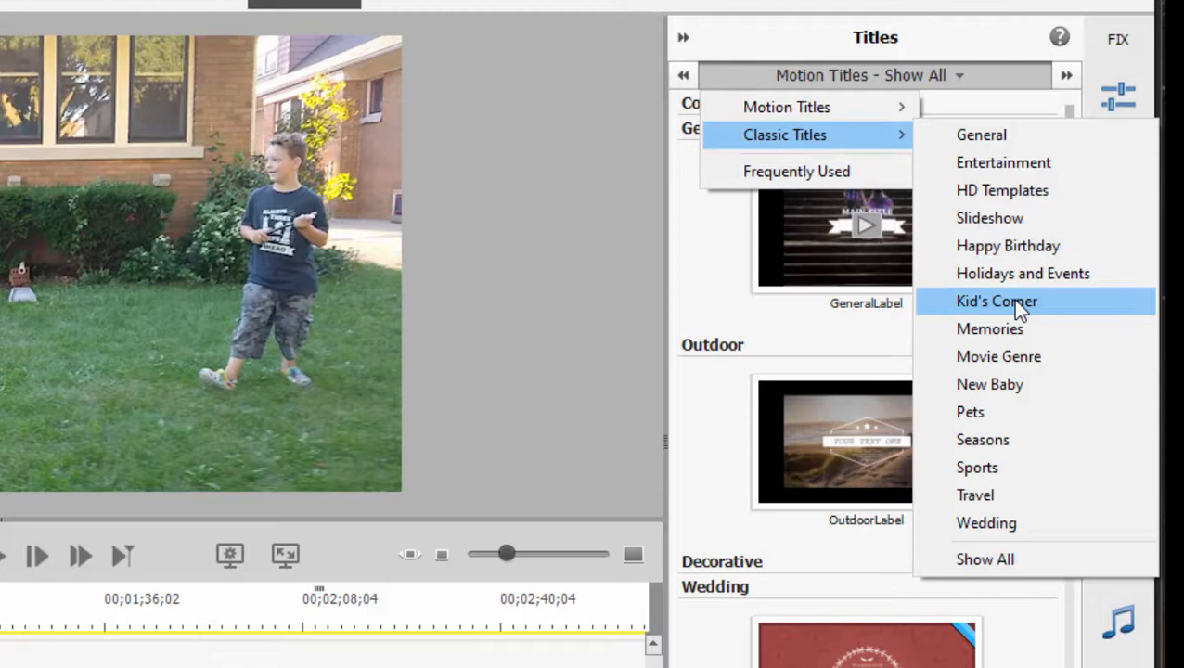
pyautogui.click(996, 300)
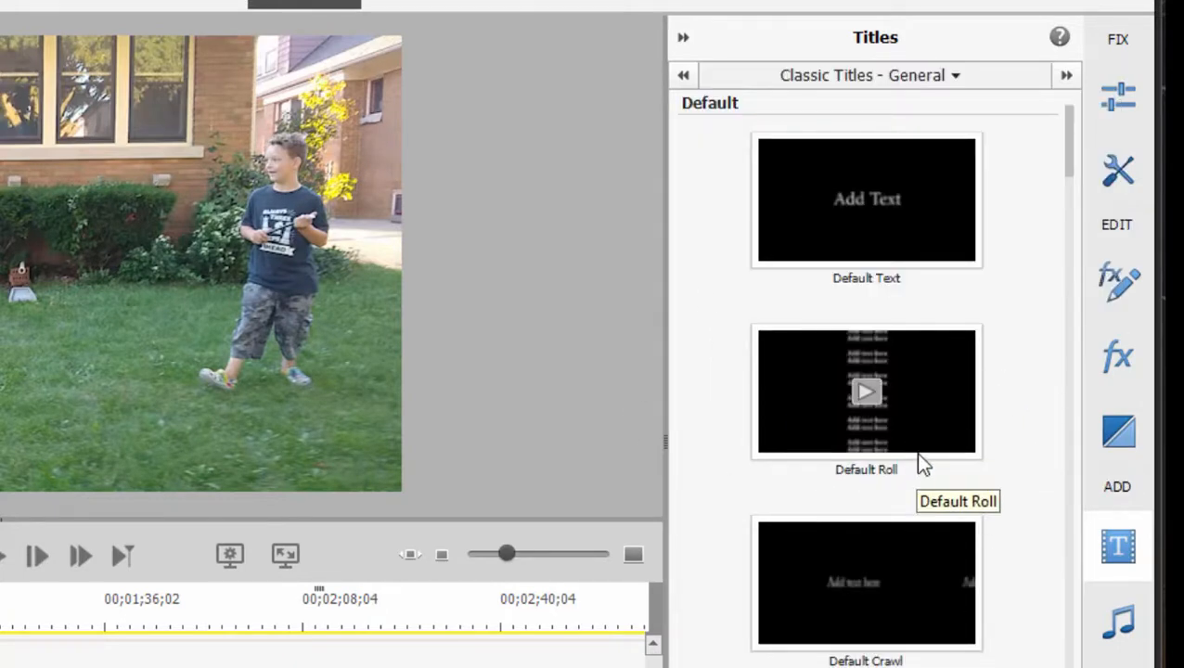
pyautogui.scroll(-3)
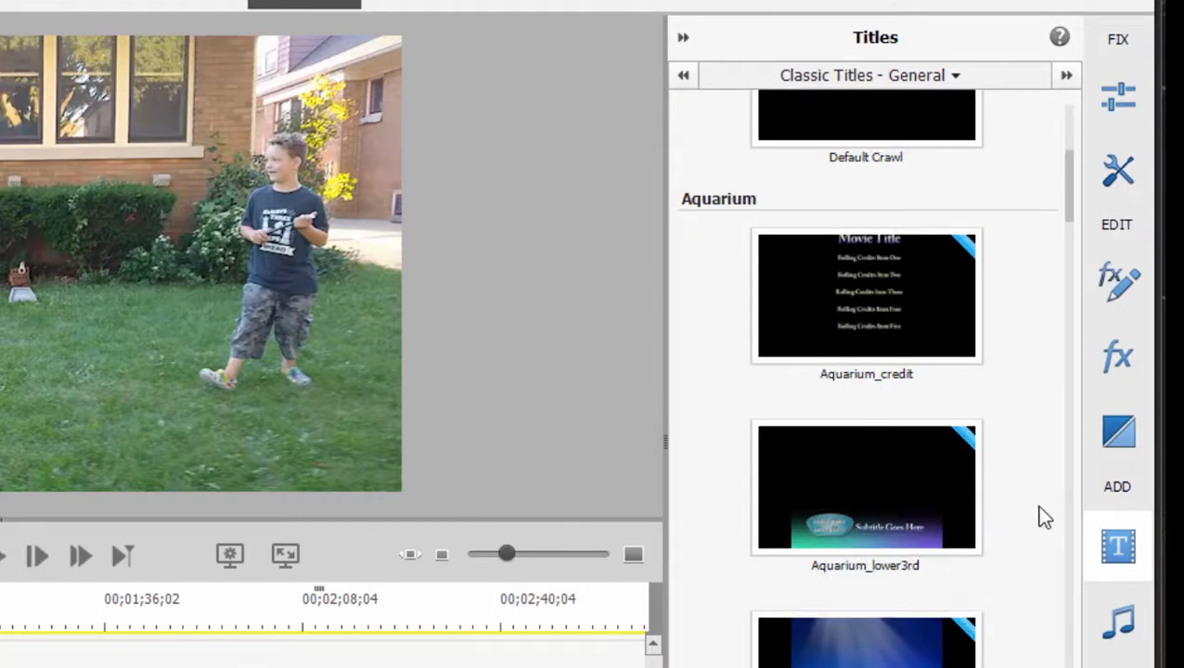
pyautogui.moveTo(865, 486)
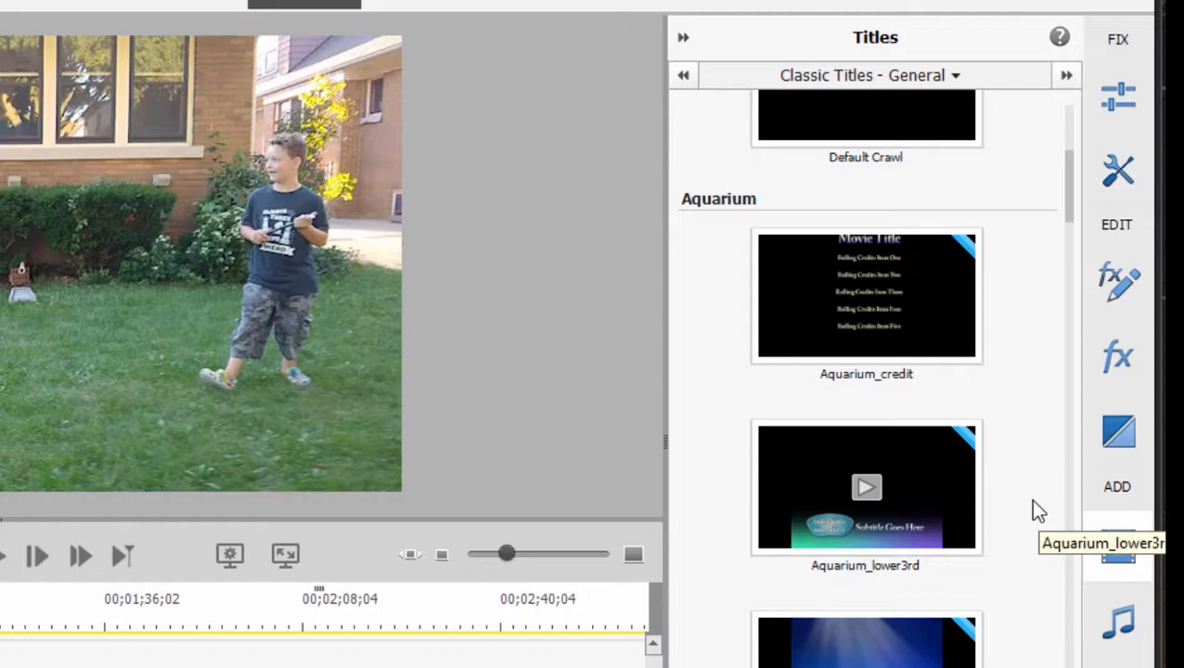
pyautogui.scroll(-3)
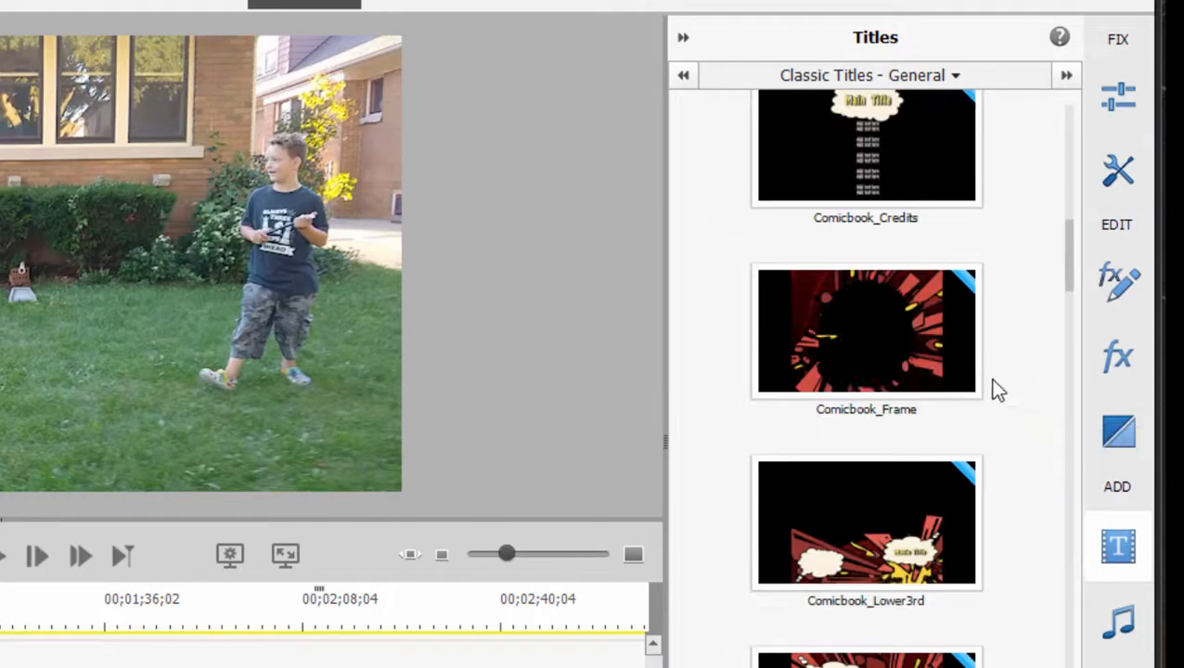
pyautogui.moveTo(984, 427)
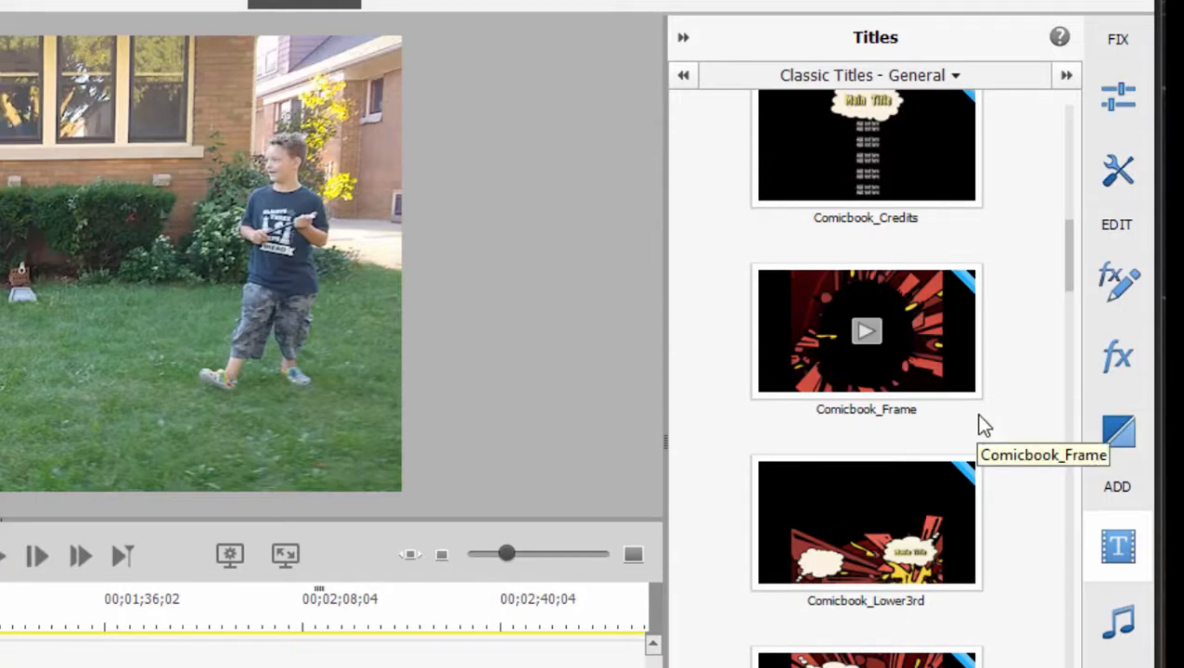
pyautogui.moveTo(1017, 388)
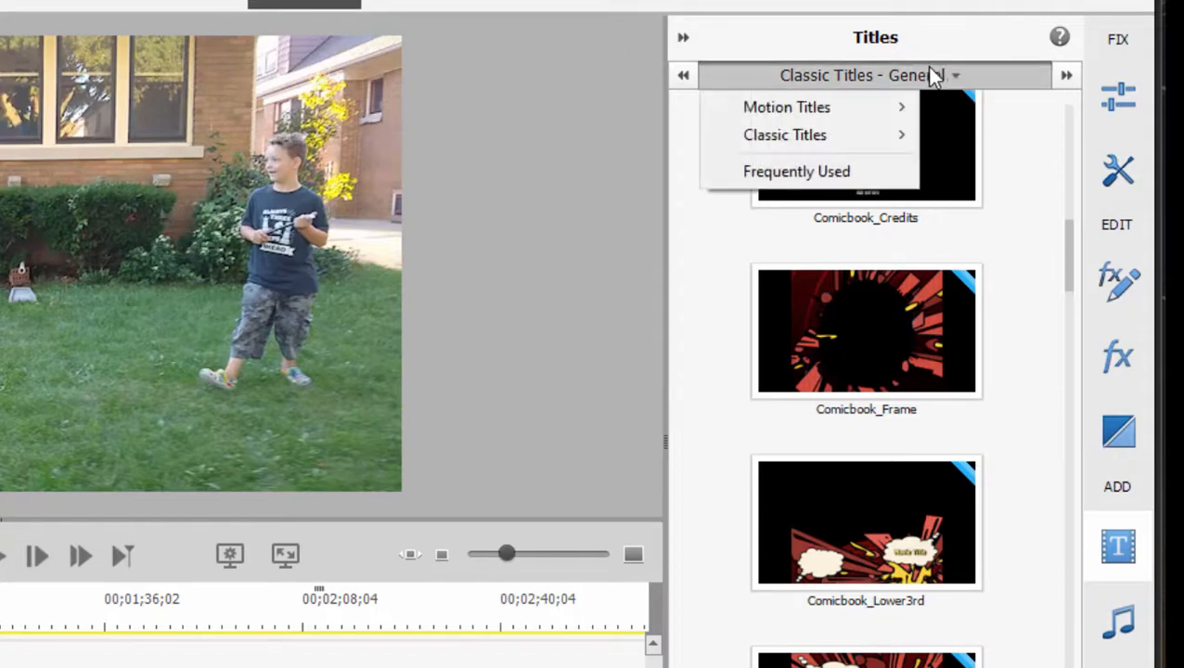
pyautogui.moveTo(787, 106)
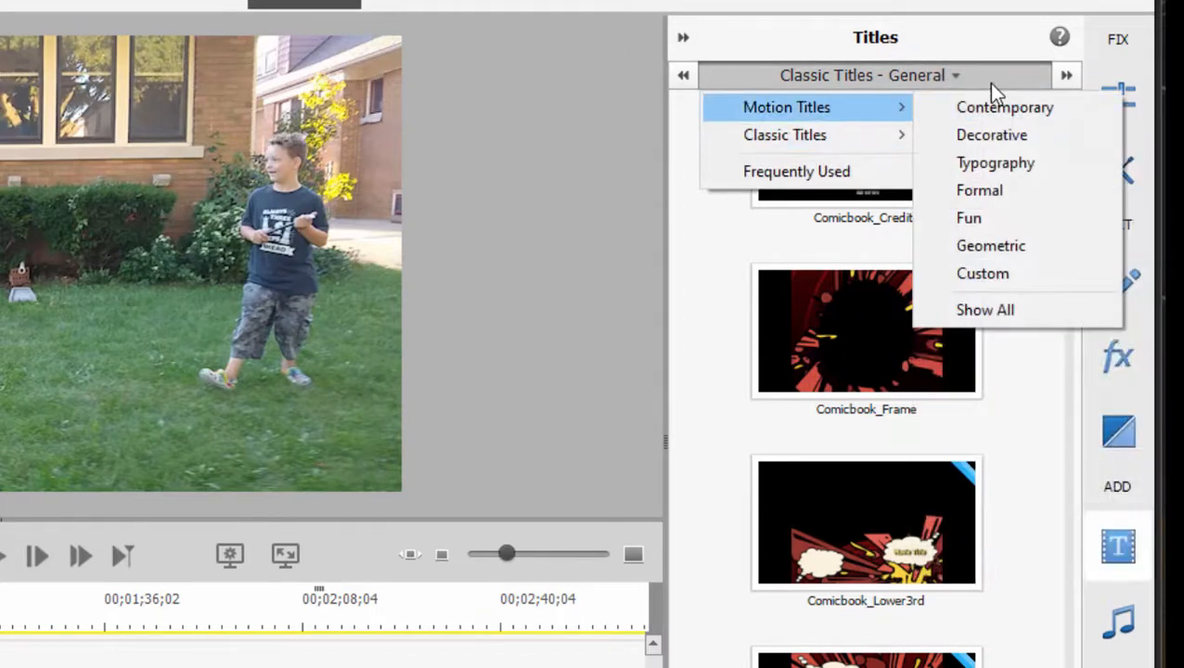
# Add the Contemporary GeneralLabel motion title with the Cut Ribbon - Blue ribbon.
pyautogui.click(1004, 105)
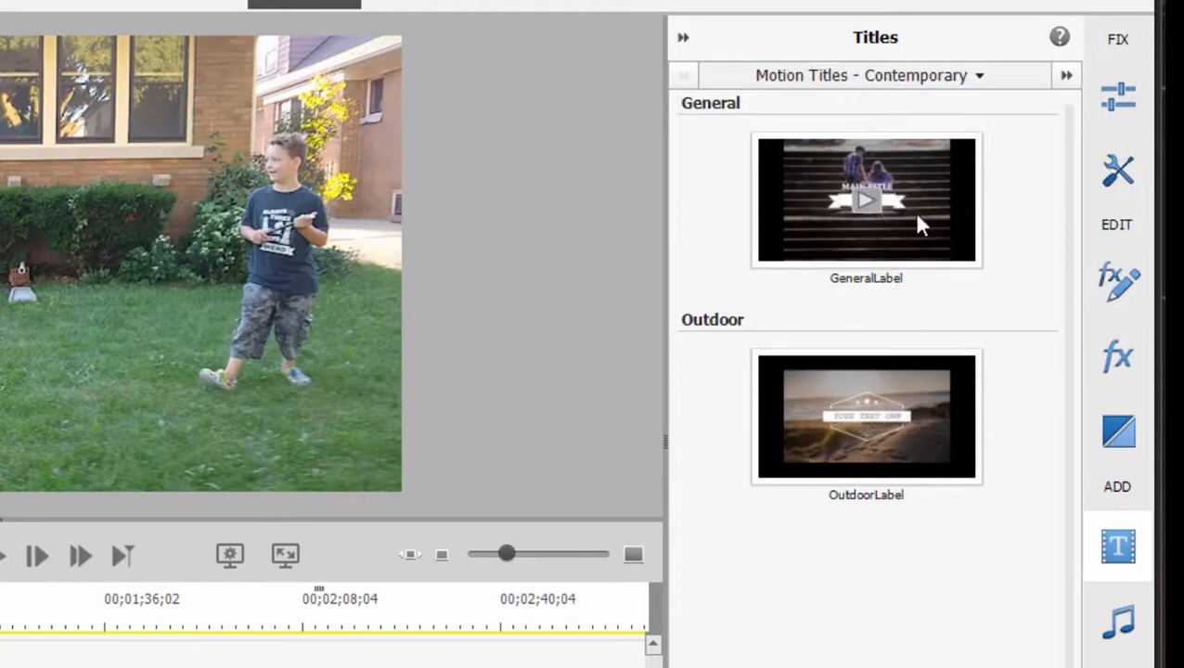
pyautogui.moveTo(931, 181)
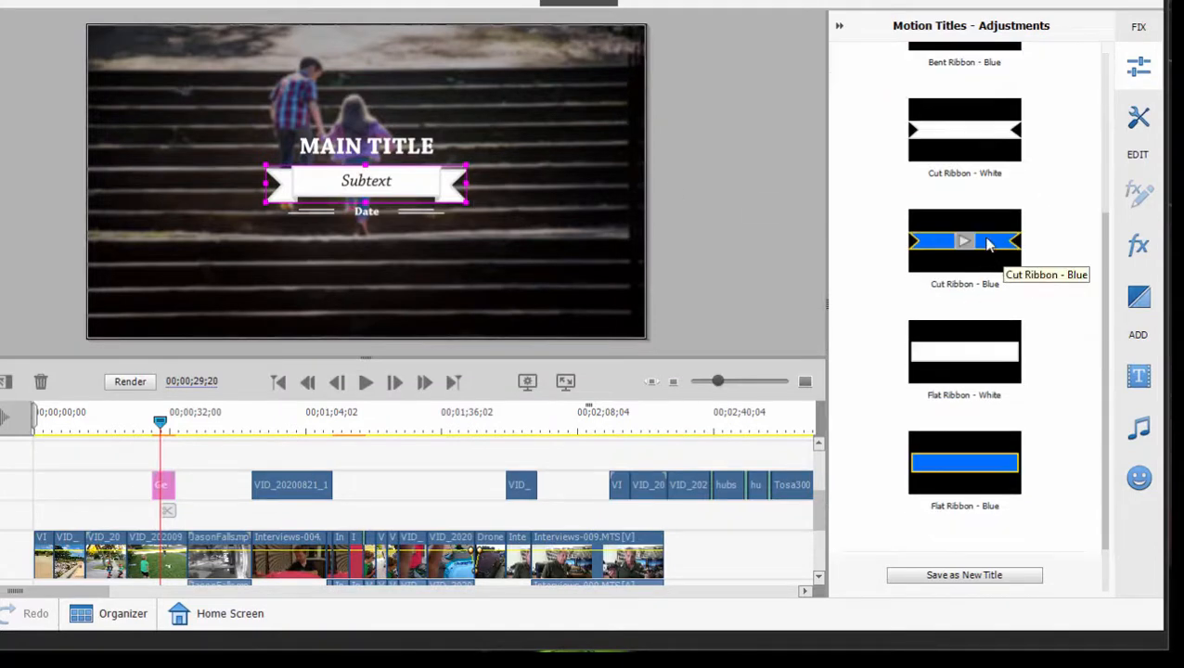
pyautogui.click(966, 242)
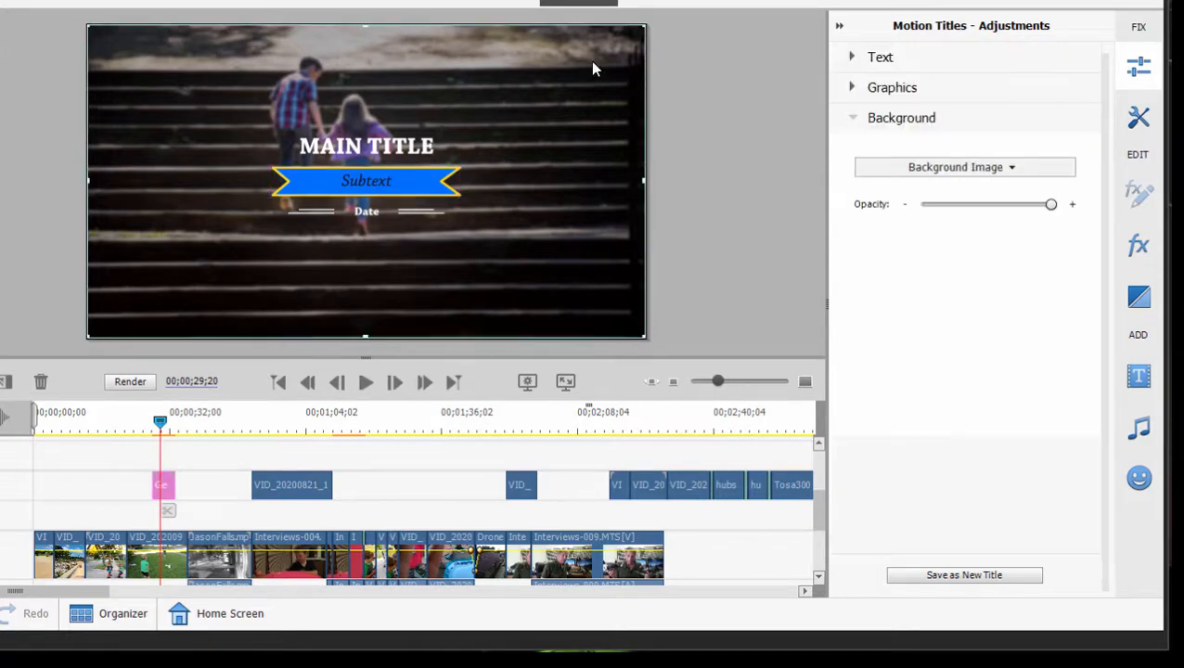
pyautogui.click(965, 167)
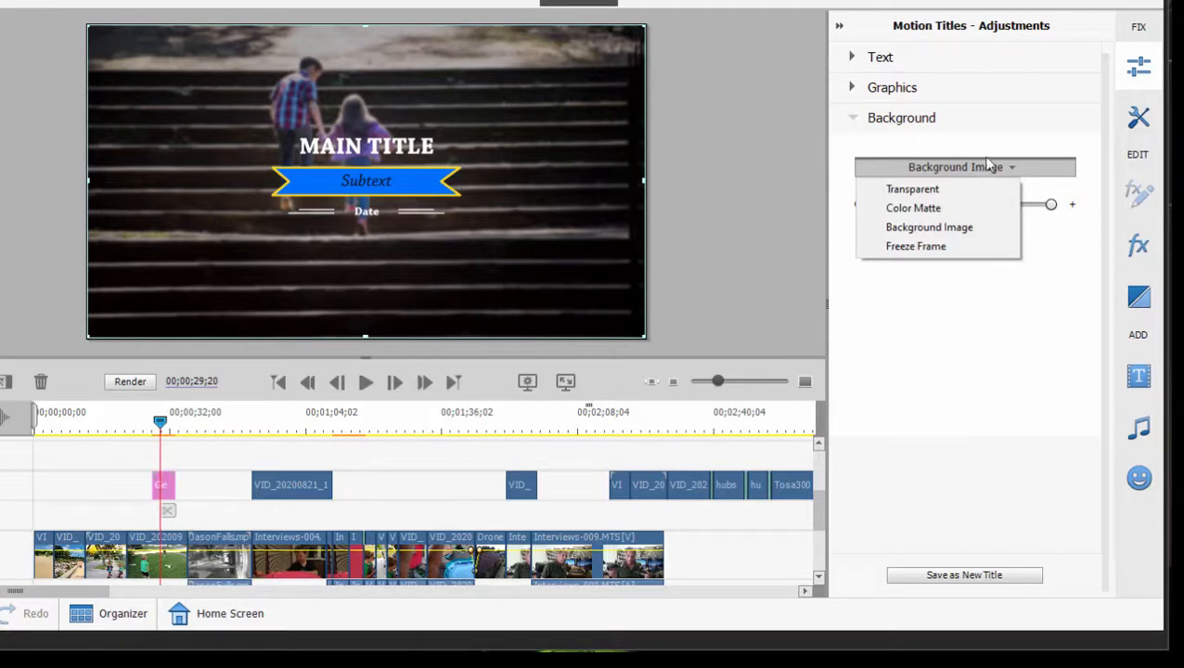
pyautogui.moveTo(611, 99)
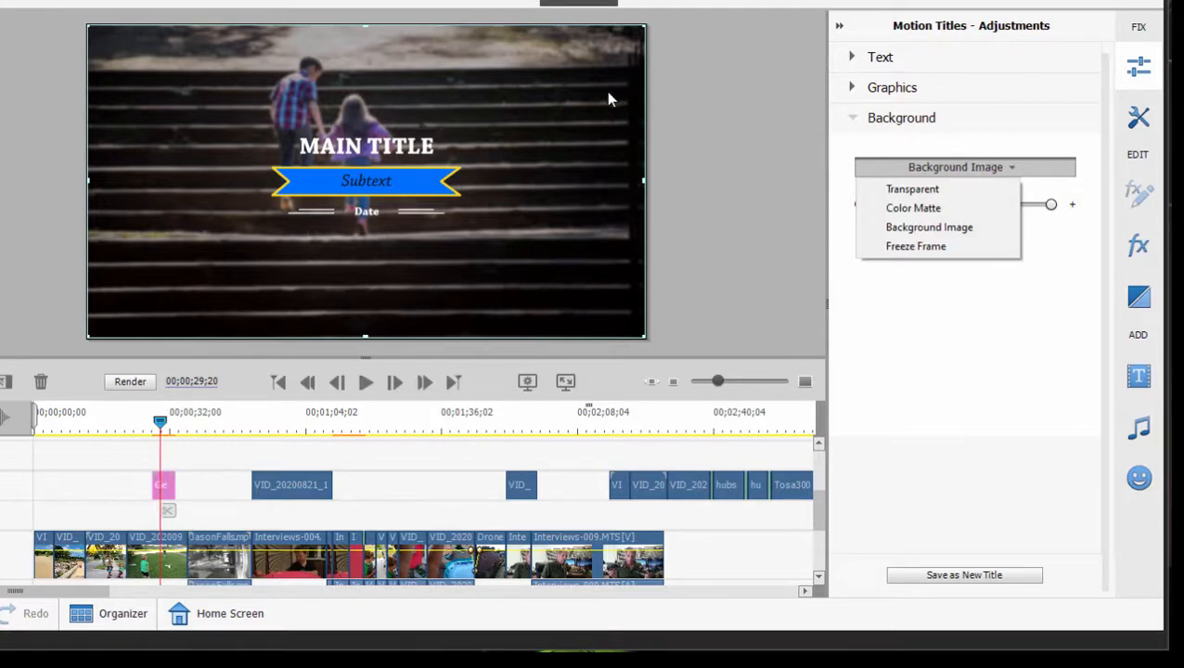
pyautogui.click(913, 189)
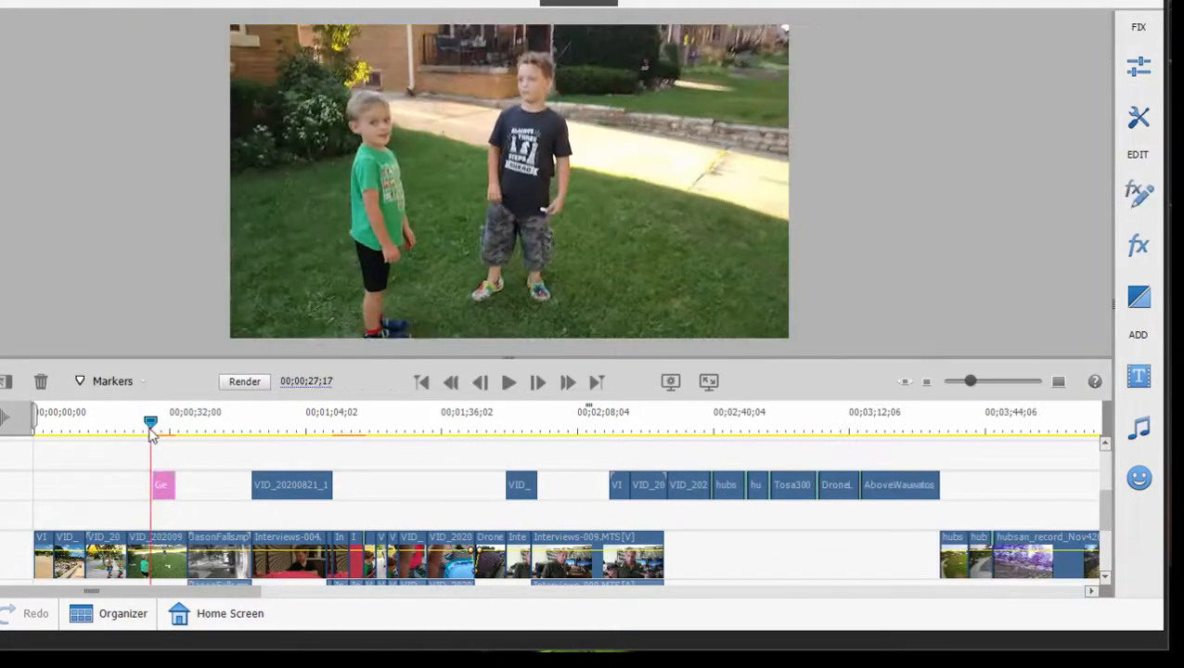
# Play the timeline until the blue-ribbon title shows, then pause.
pyautogui.click(508, 383)
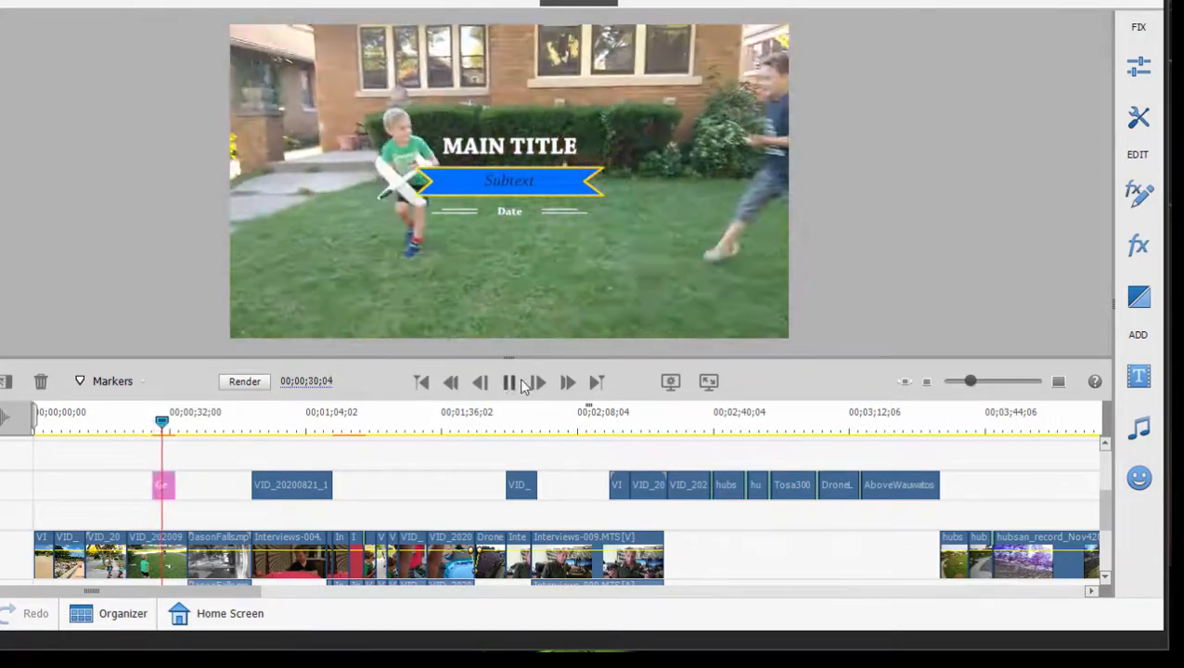
pyautogui.click(509, 383)
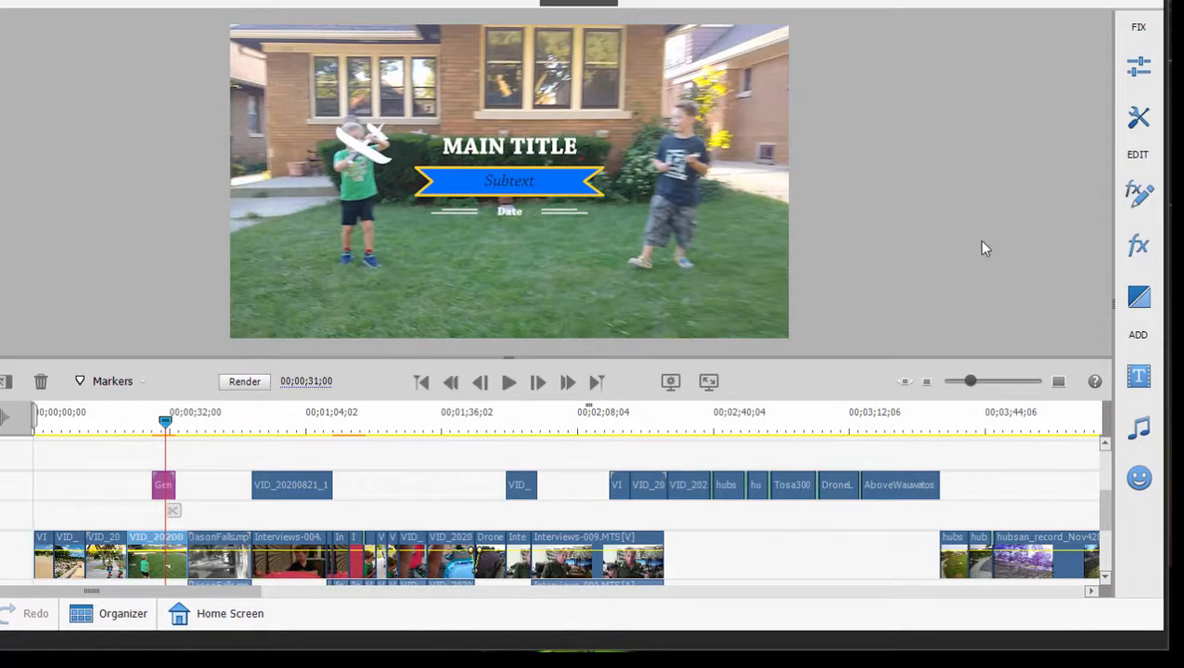
pyautogui.moveTo(969, 219)
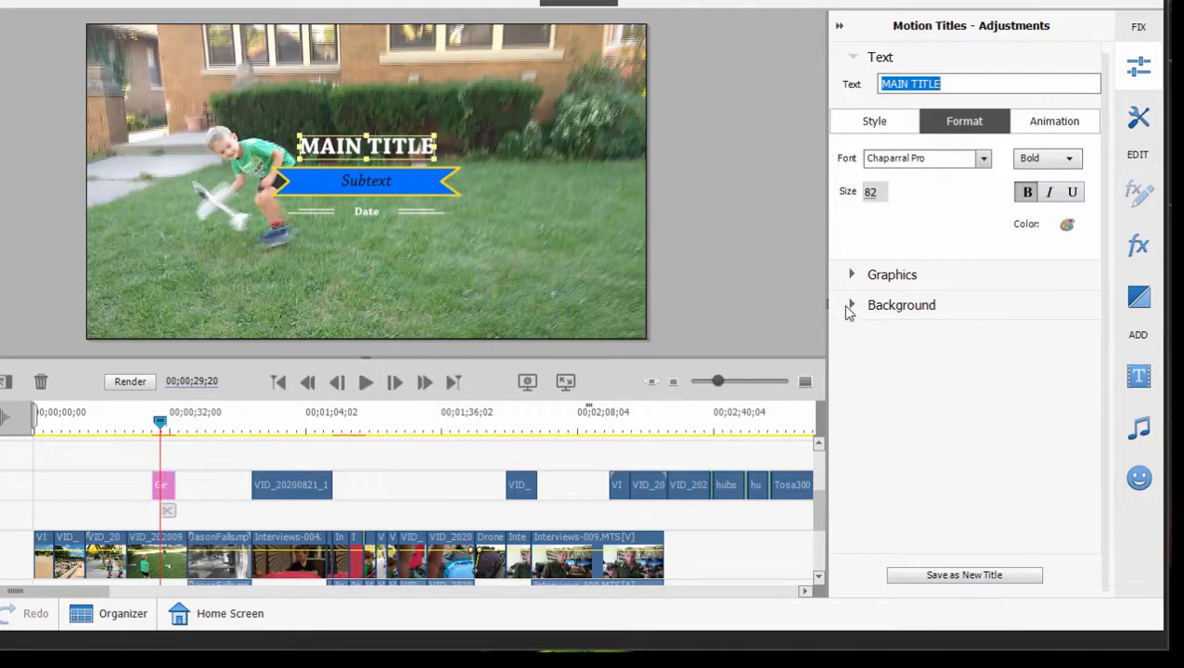
pyautogui.click(902, 304)
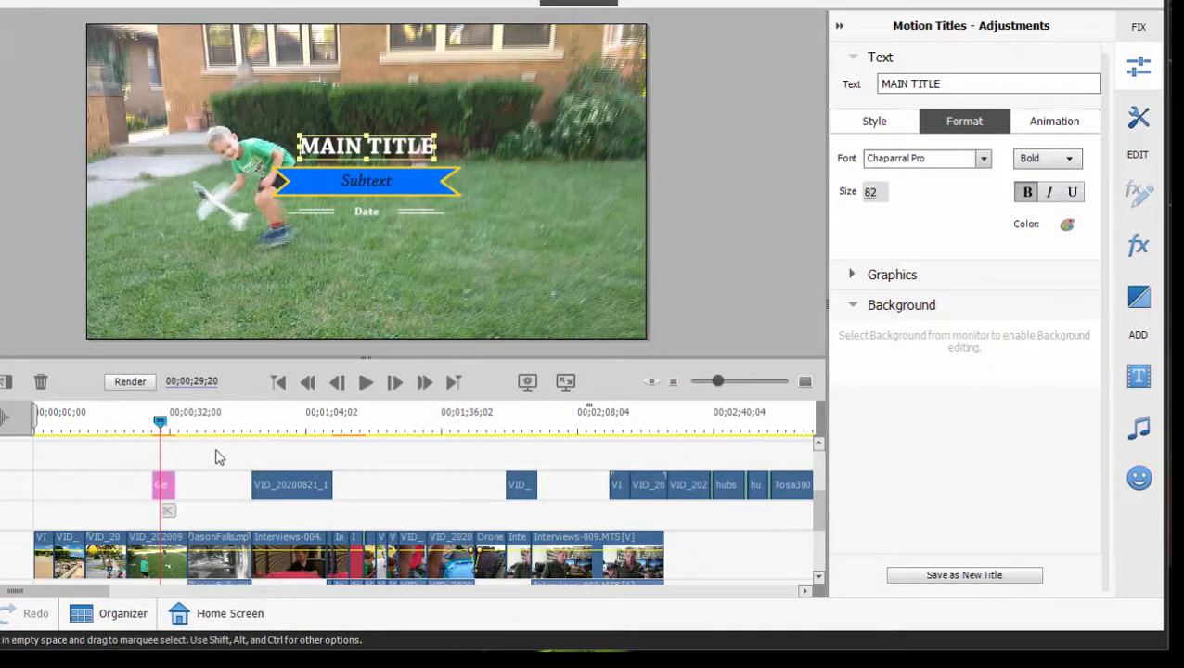
pyautogui.click(837, 26)
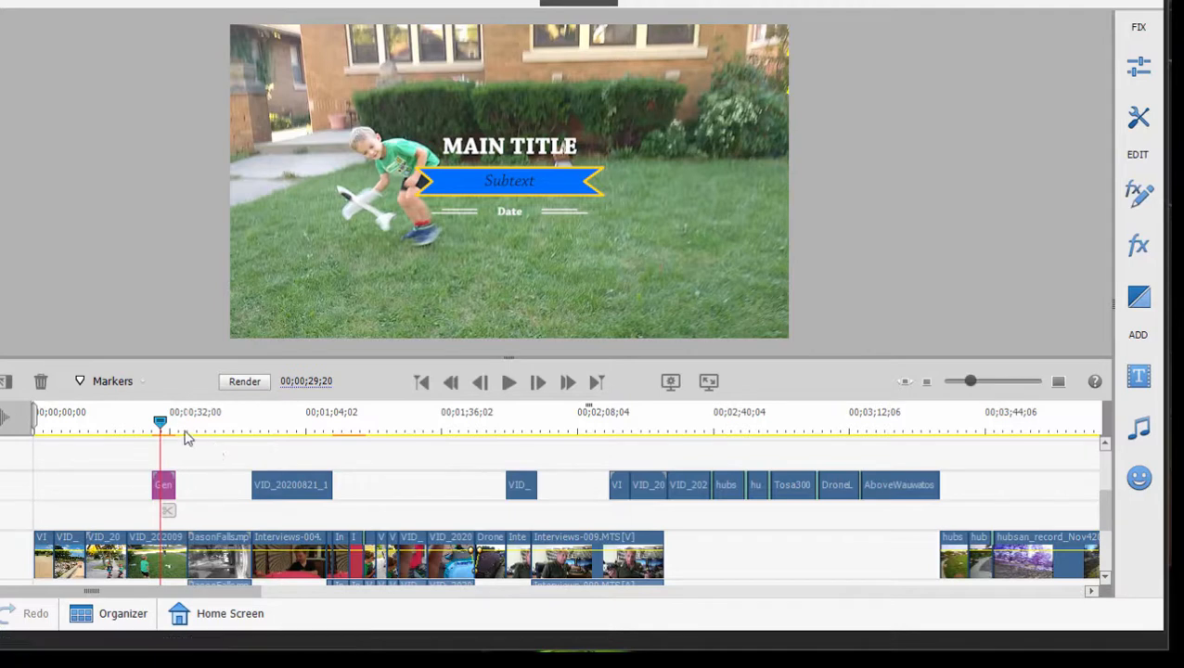
pyautogui.moveTo(167, 431)
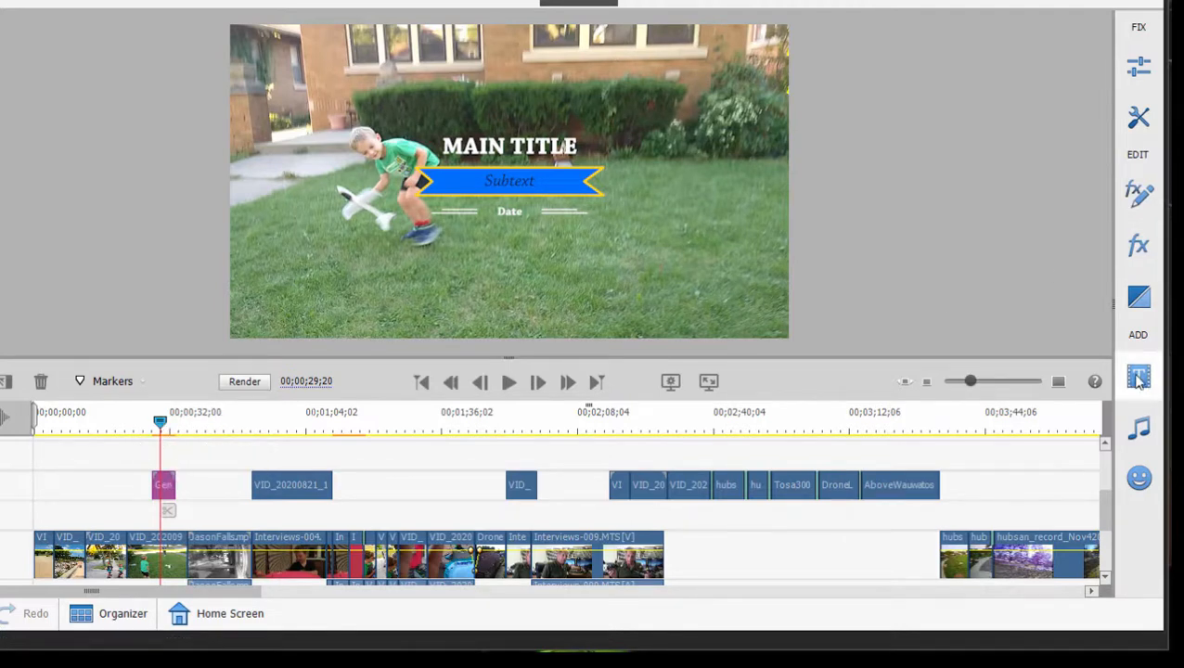
# Show the Classic Titles - Entertainment templates with the performanceStar presets.
pyautogui.click(1139, 375)
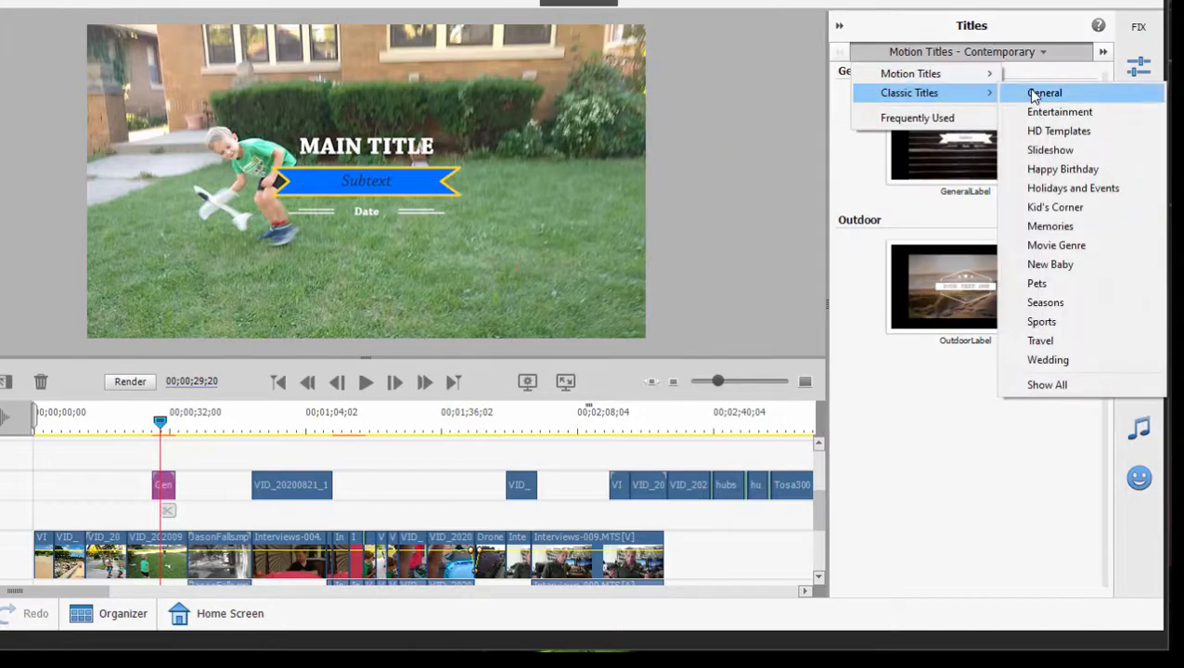
pyautogui.click(1060, 111)
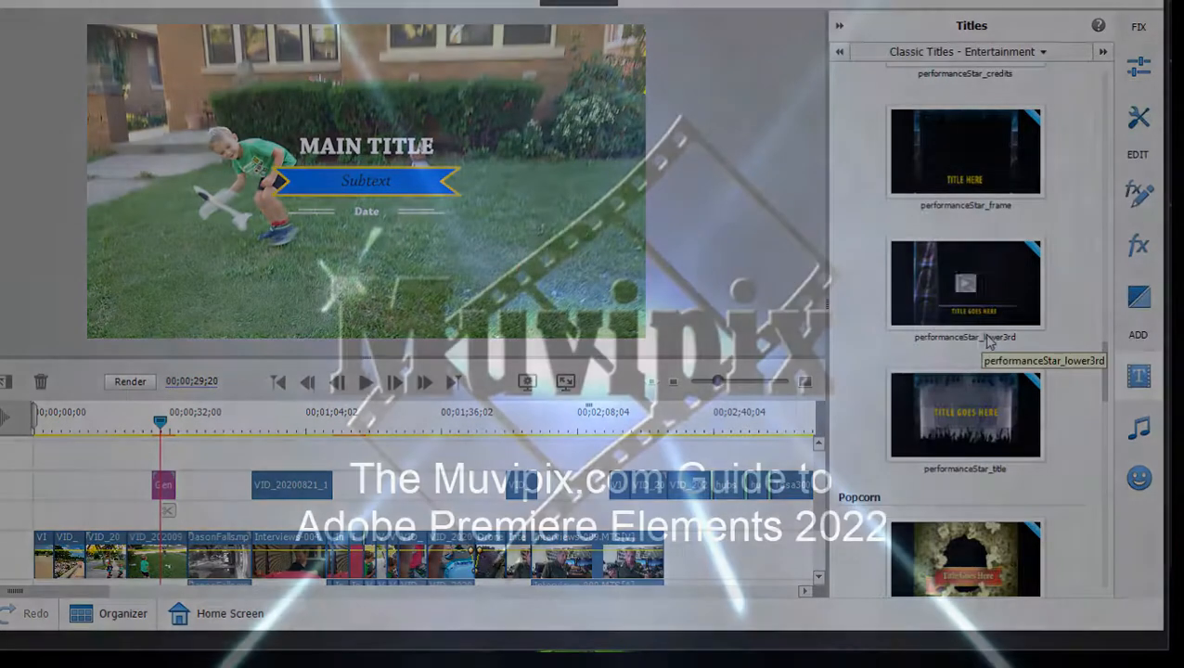